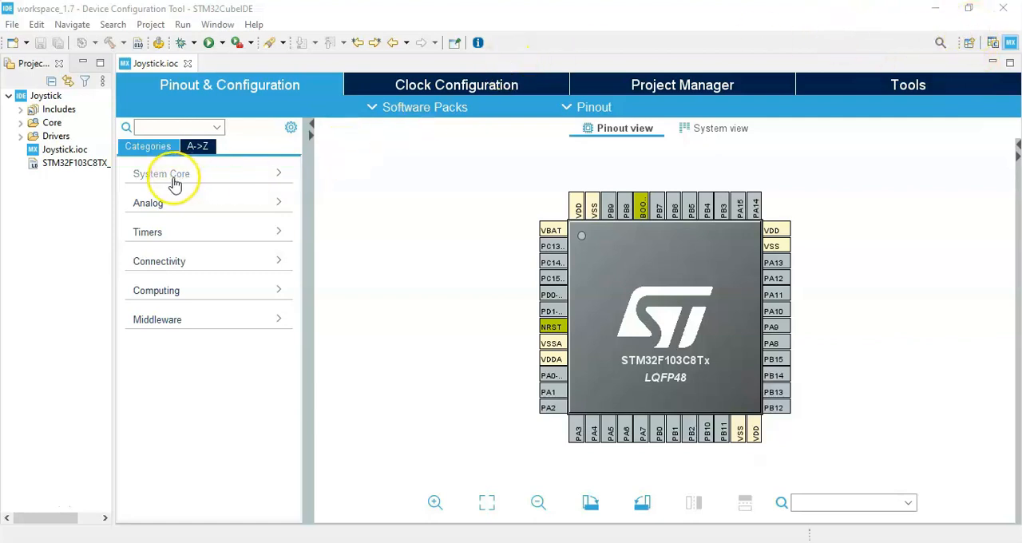
Set SYS Debug to Serial Wire under System Core for the STM32F103C8Tx.
left_click(162, 172)
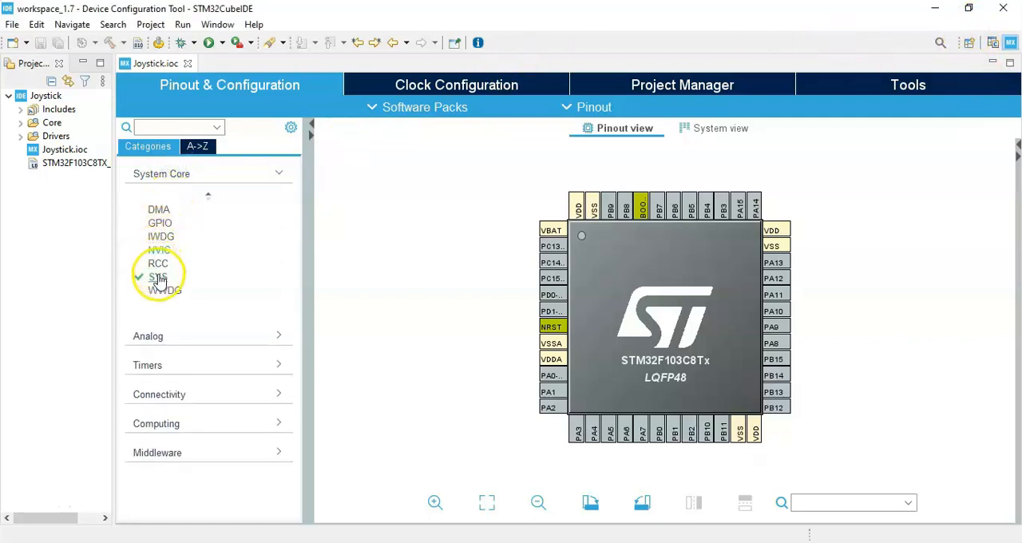
left_click(158, 276)
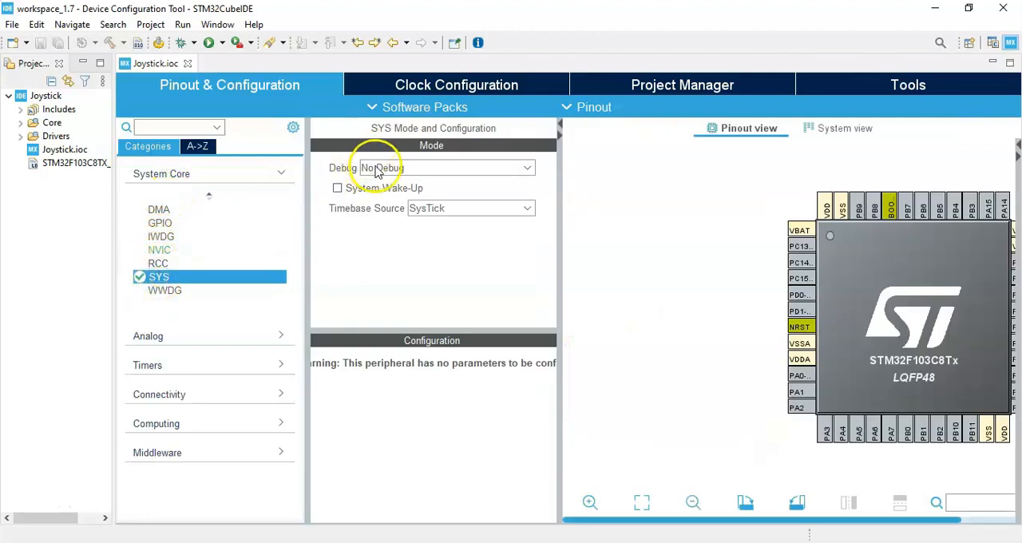
left_click(444, 168)
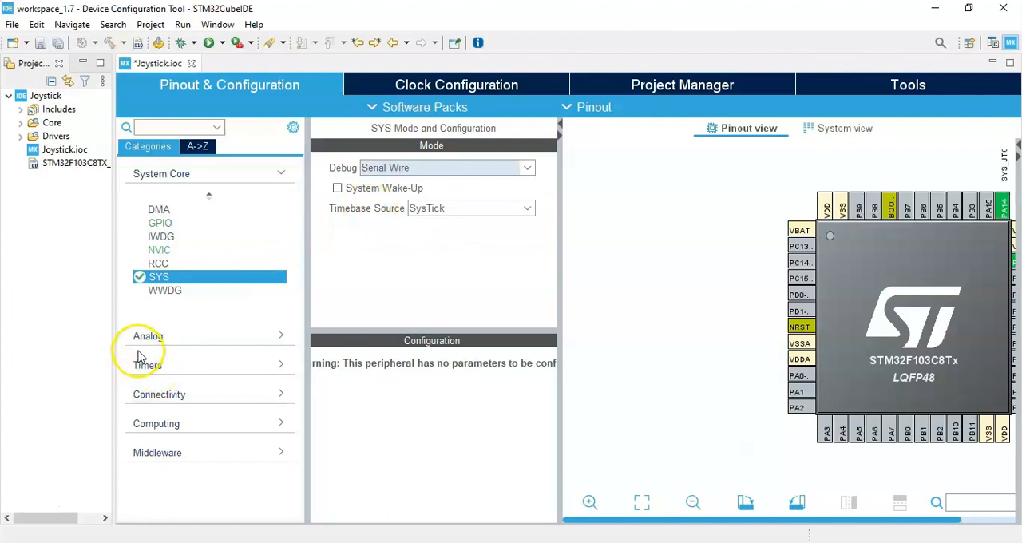
Enable ADC1 channel IN1 on PA1 with Continuous Conversion Mode enabled.
left_click(147, 335)
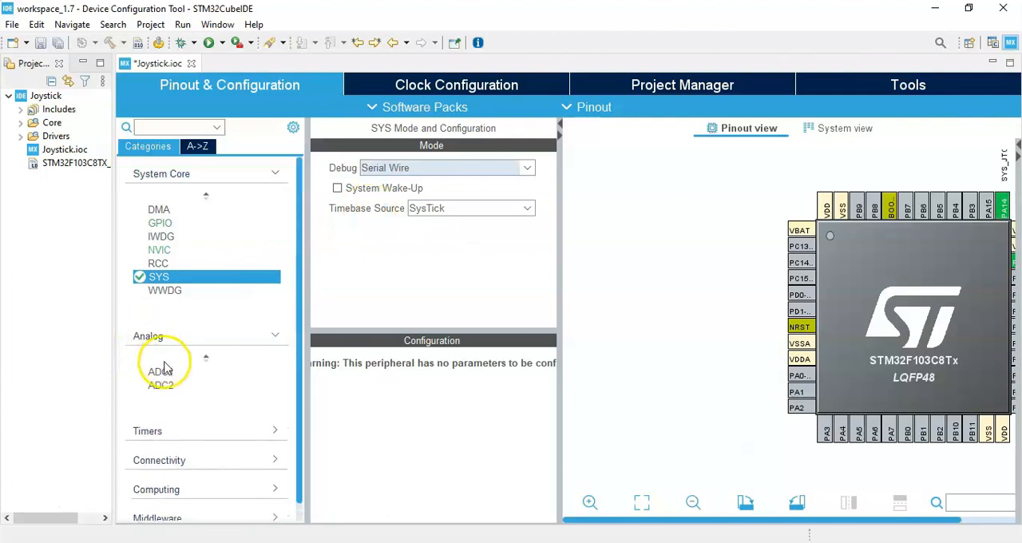
left_click(160, 372)
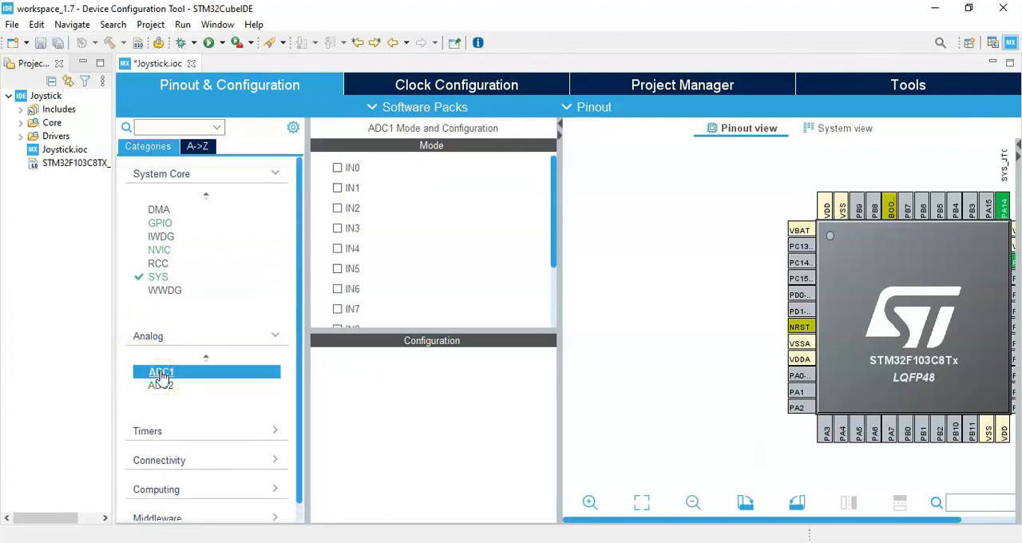
left_click(336, 189)
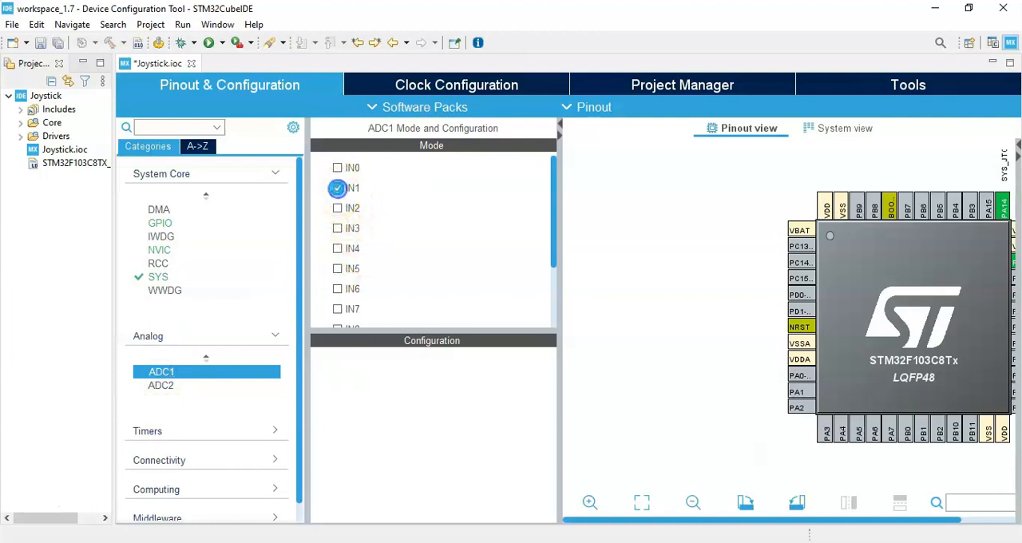
left_click(337, 188)
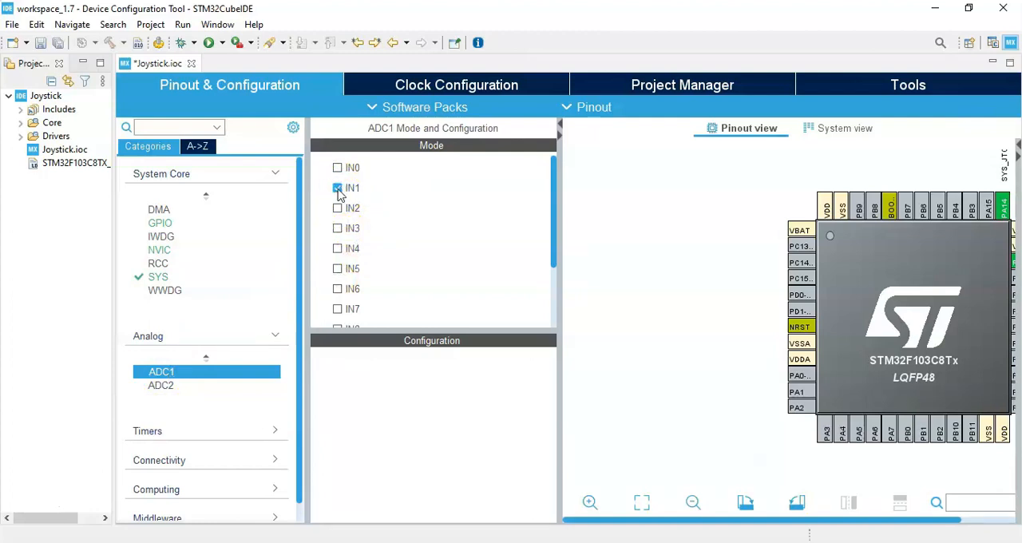
left_click(337, 187)
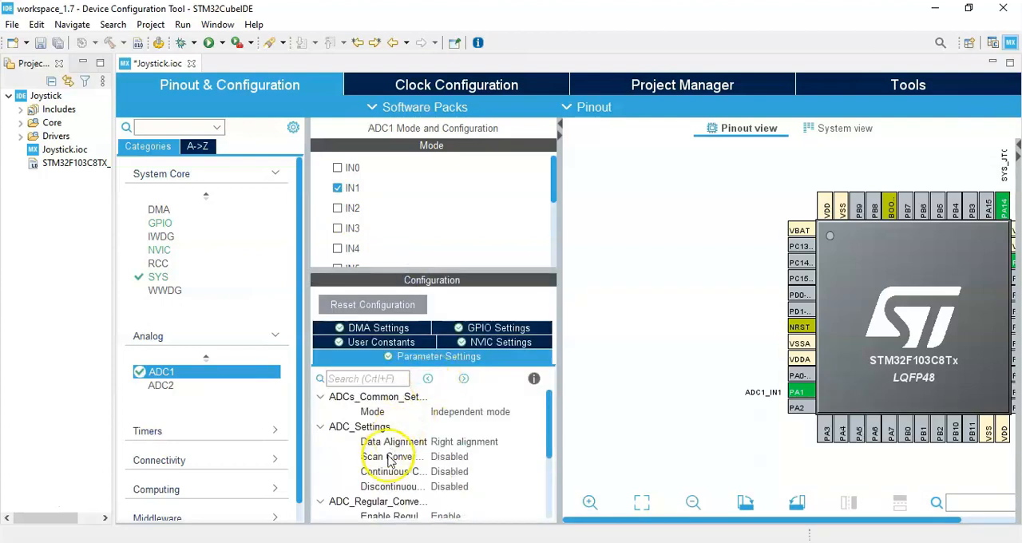
mouse_move(391, 471)
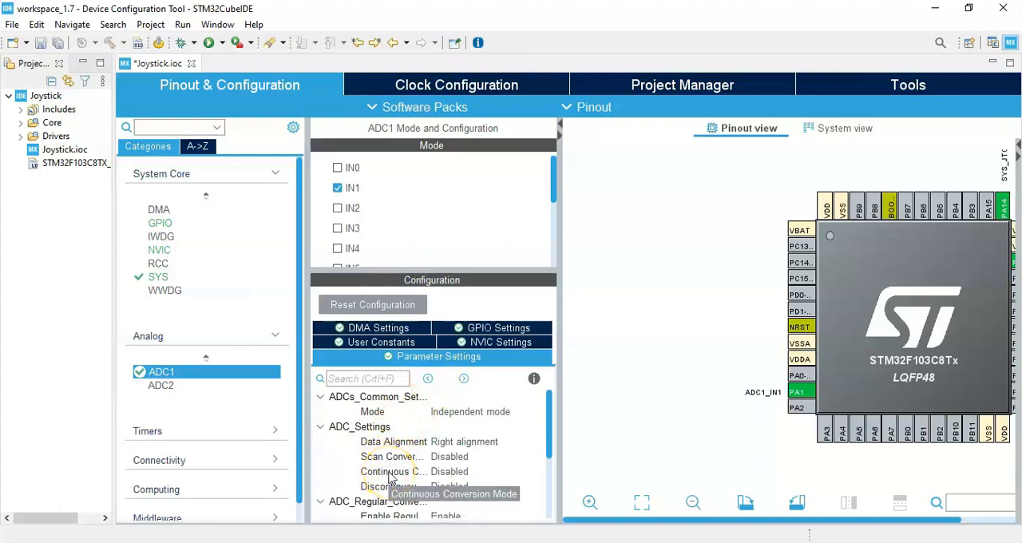
left_click(487, 470)
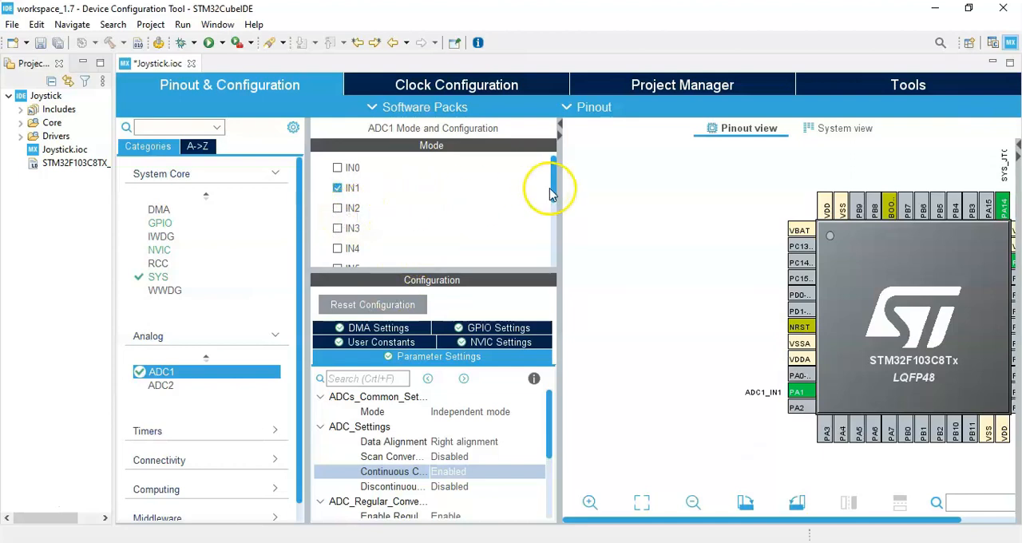
mouse_move(981, 22)
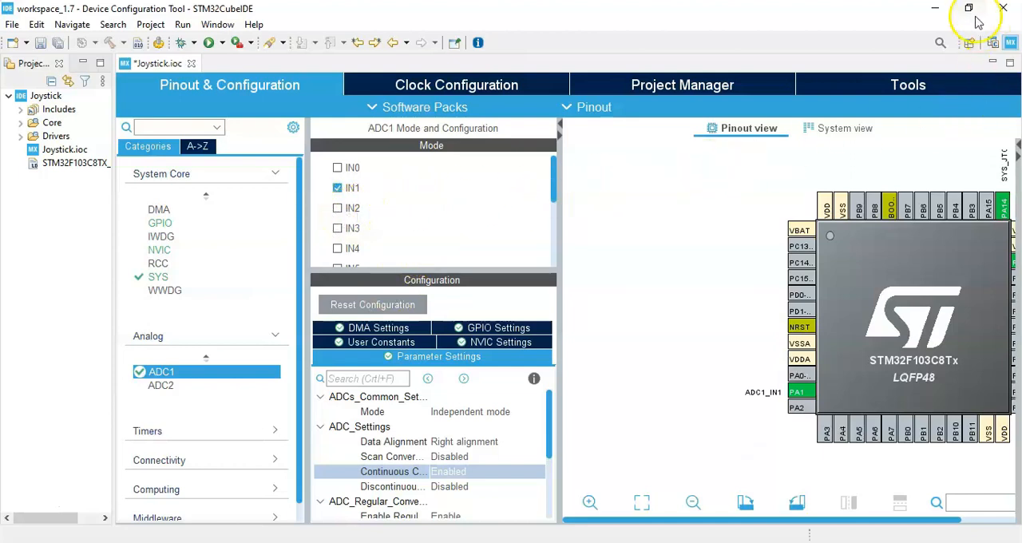
mouse_move(854, 16)
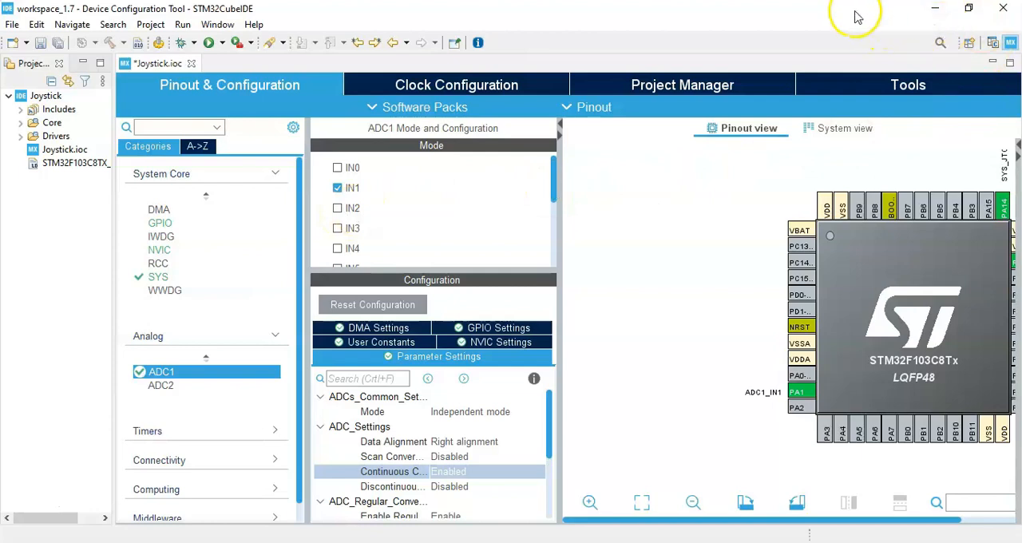
mouse_move(236, 376)
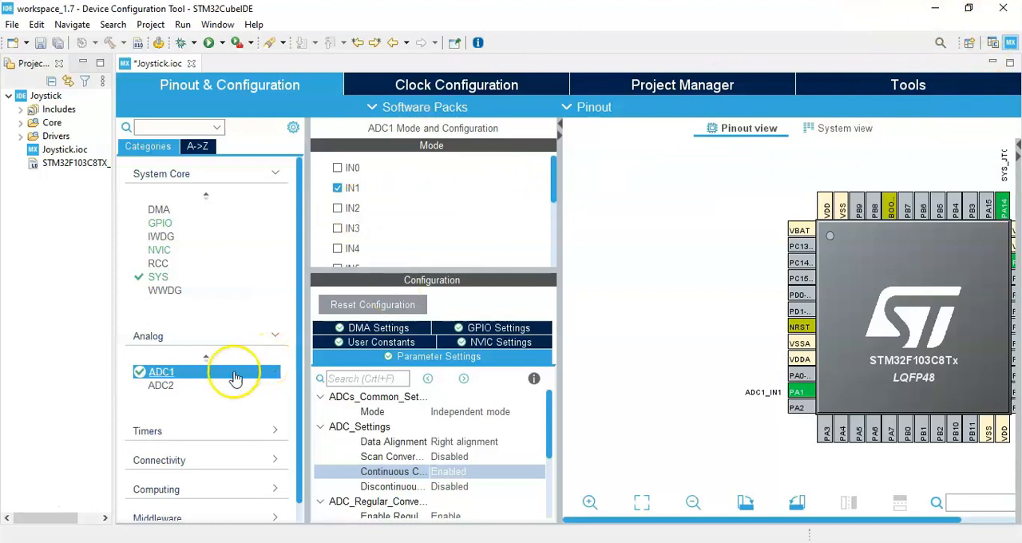
mouse_move(159, 391)
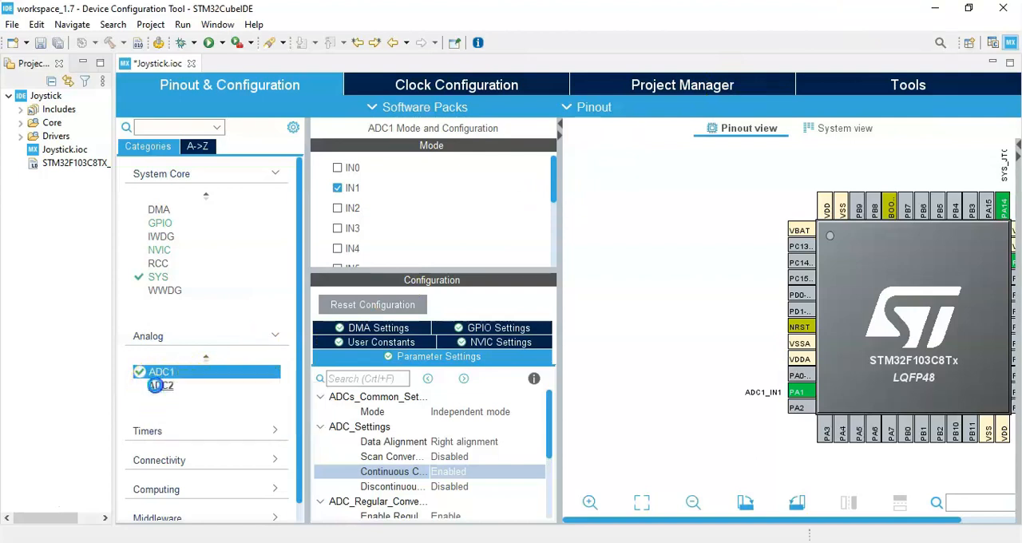
Enable ADC2 channel IN2 on PA2 with Continuous Conversion Mode enabled.
left_click(161, 384)
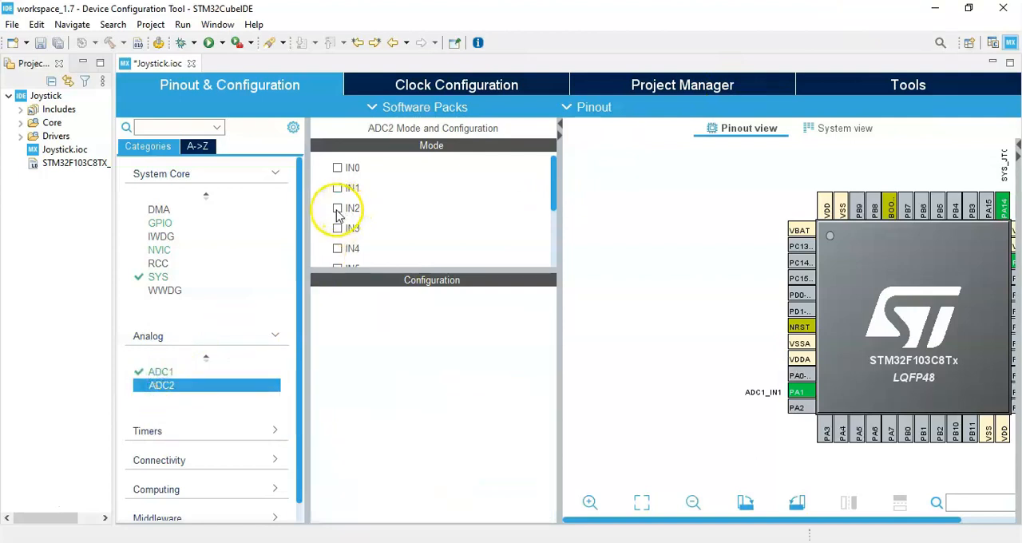
left_click(338, 207)
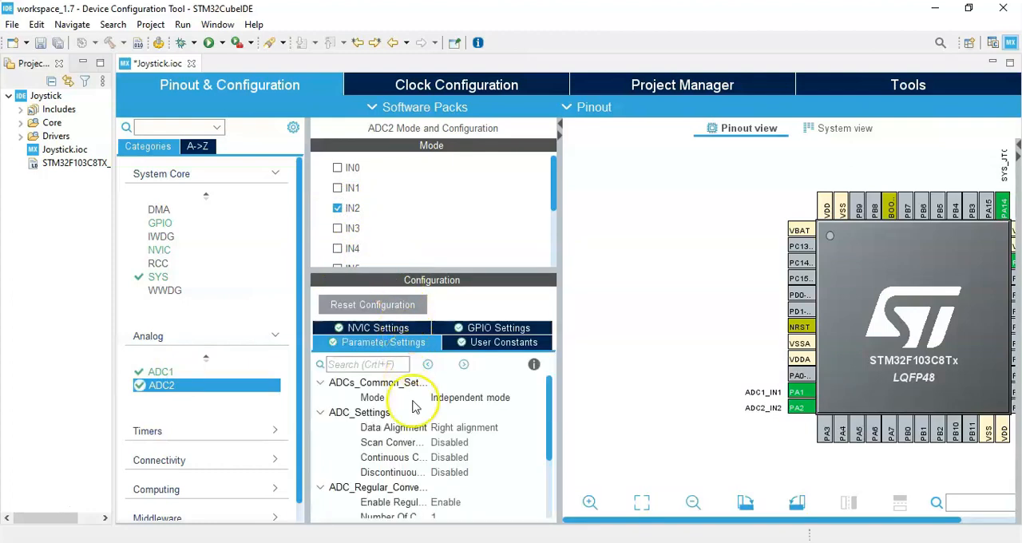
left_click(486, 456)
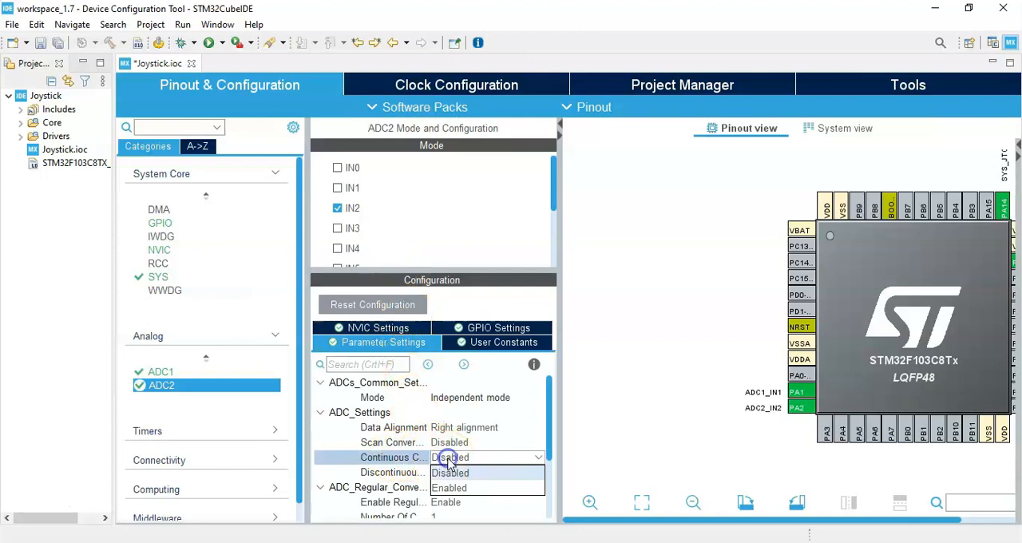
left_click(449, 487)
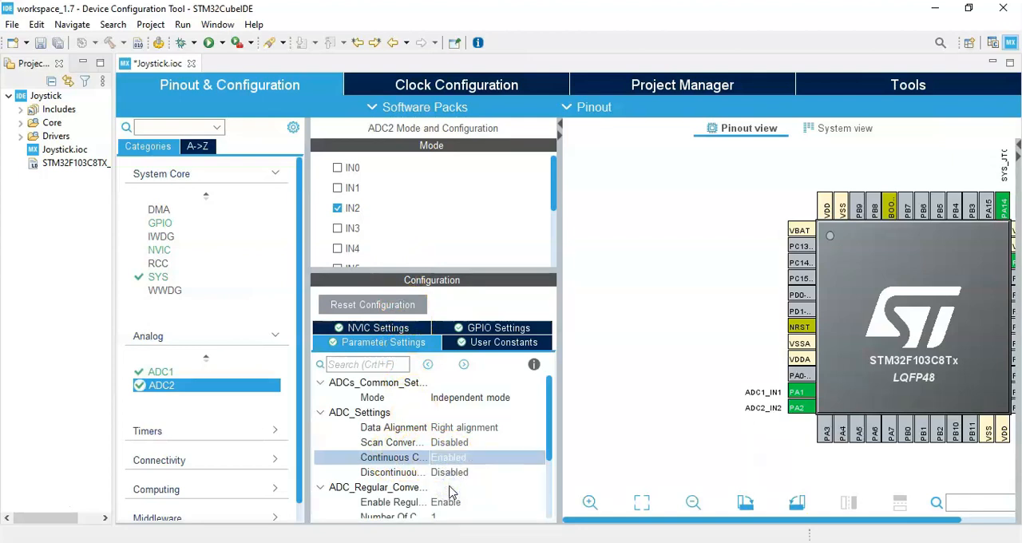
mouse_move(45, 61)
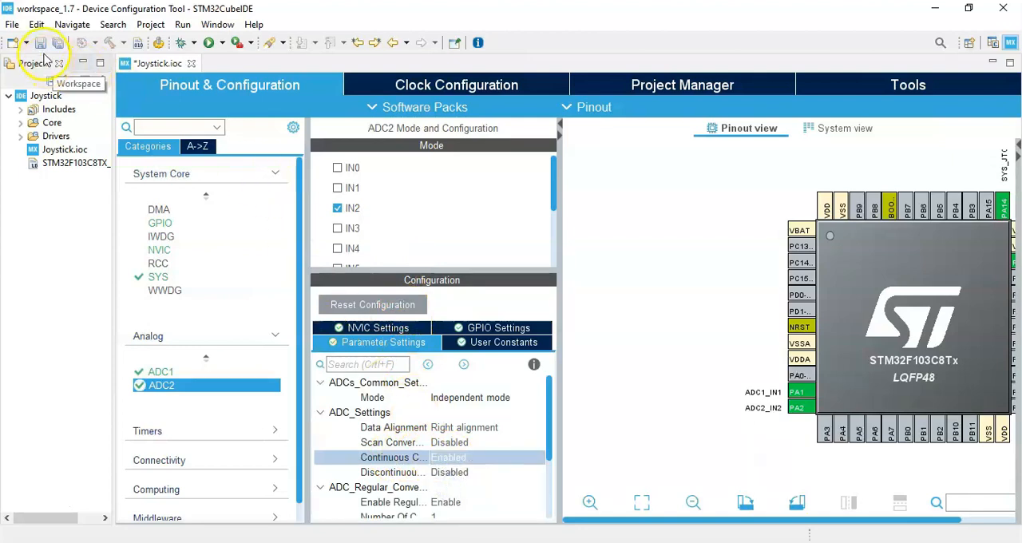
Save the Joystick configuration, generate code and open main.c in the C/C++ perspective.
left_click(40, 41)
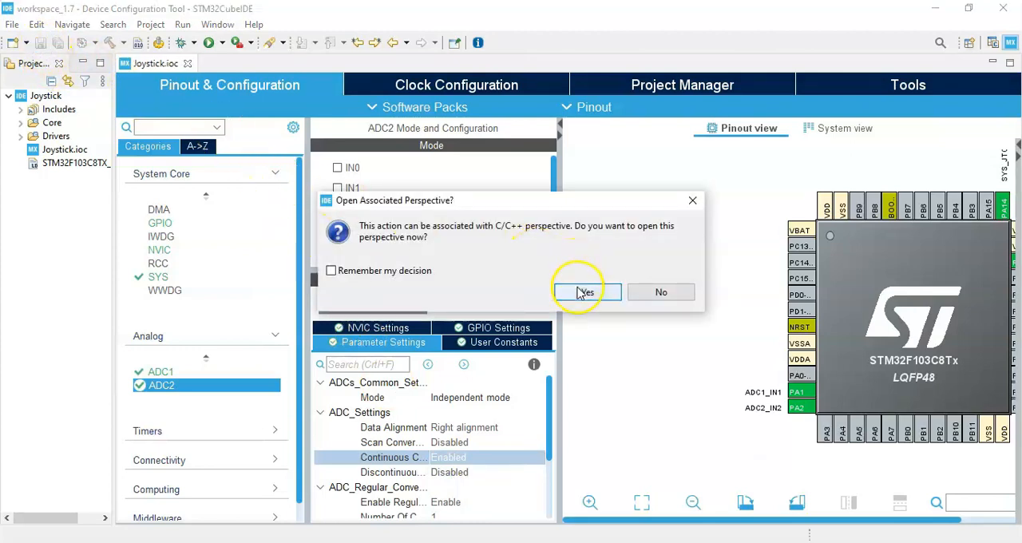
left_click(584, 290)
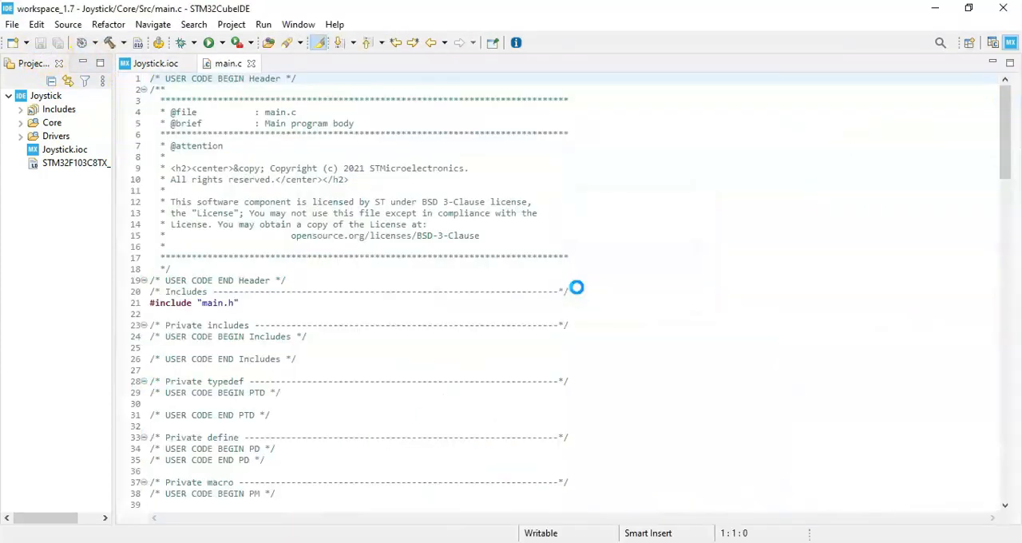
left_click(182, 42)
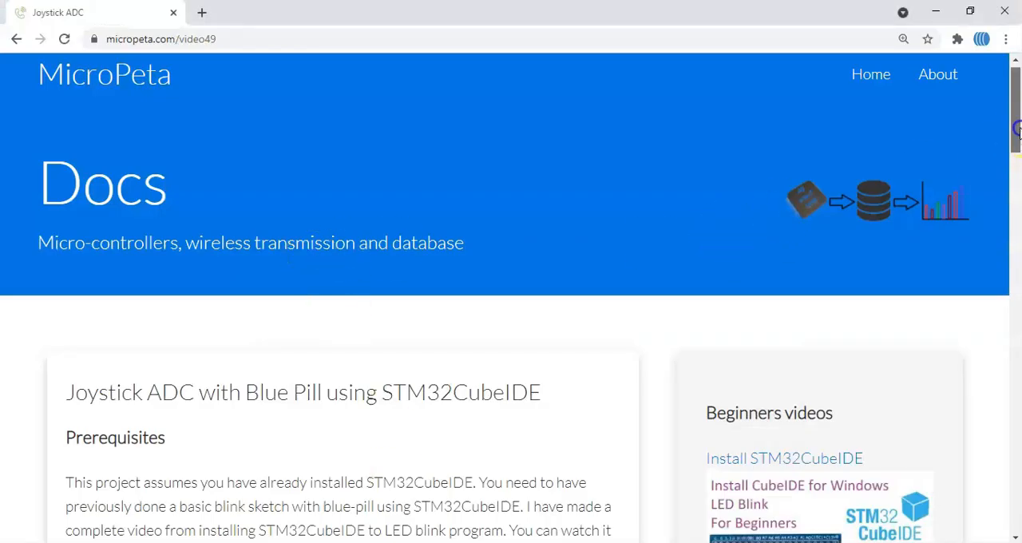
Scroll the Joystick ADC tutorial to its code listing and select the uint16_t readValueX line.
scroll("down", 3)
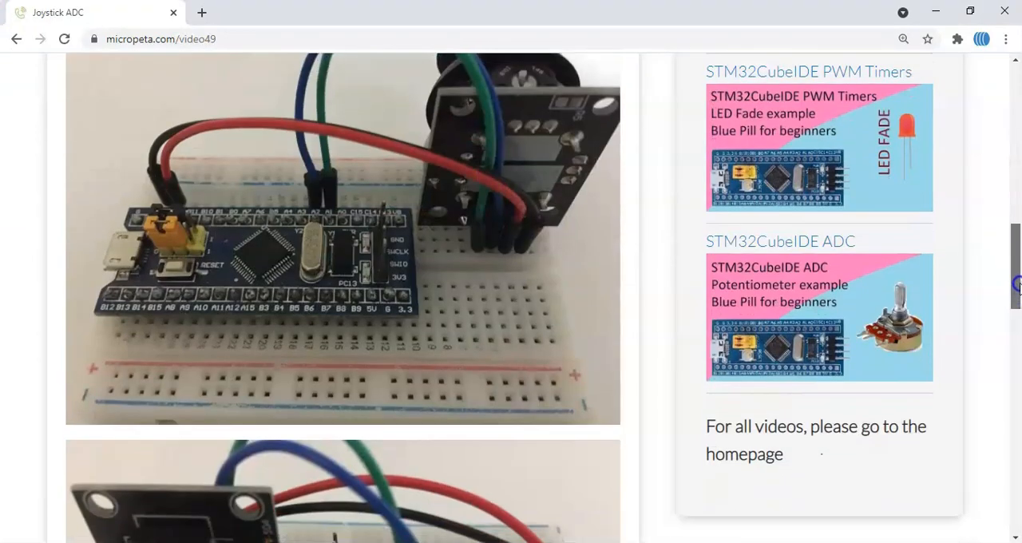
scroll("down", 3)
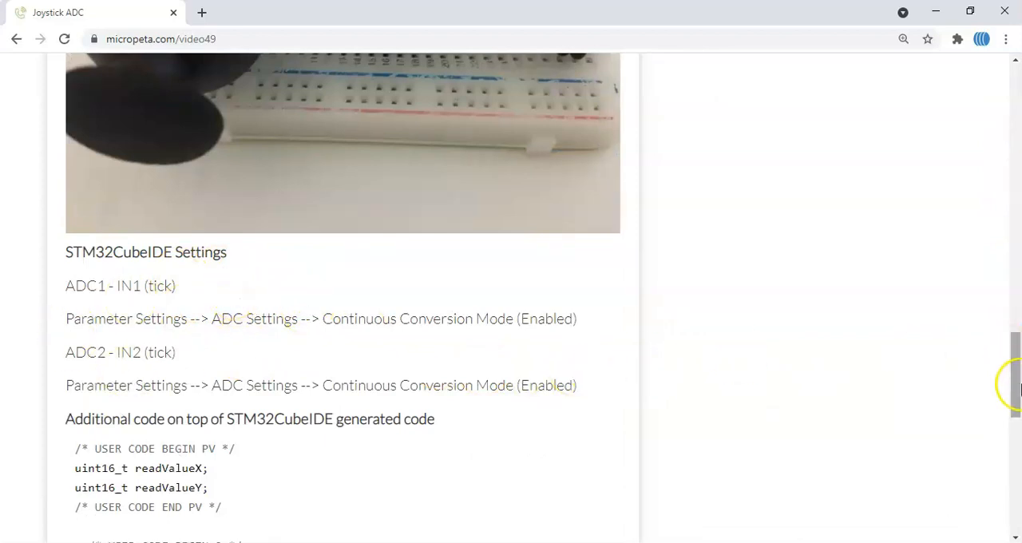
scroll("down", 3)
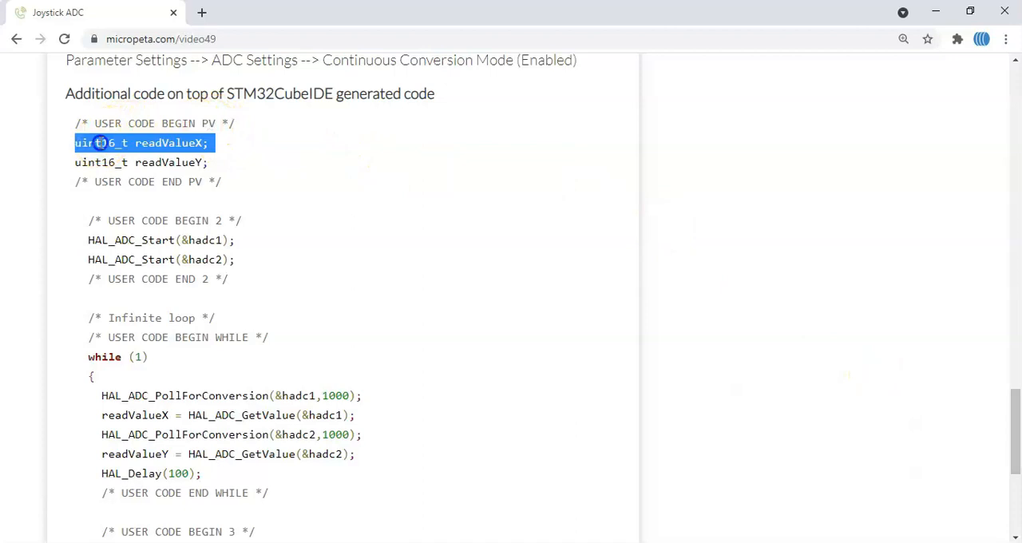
left_click_drag(105, 142, 214, 163)
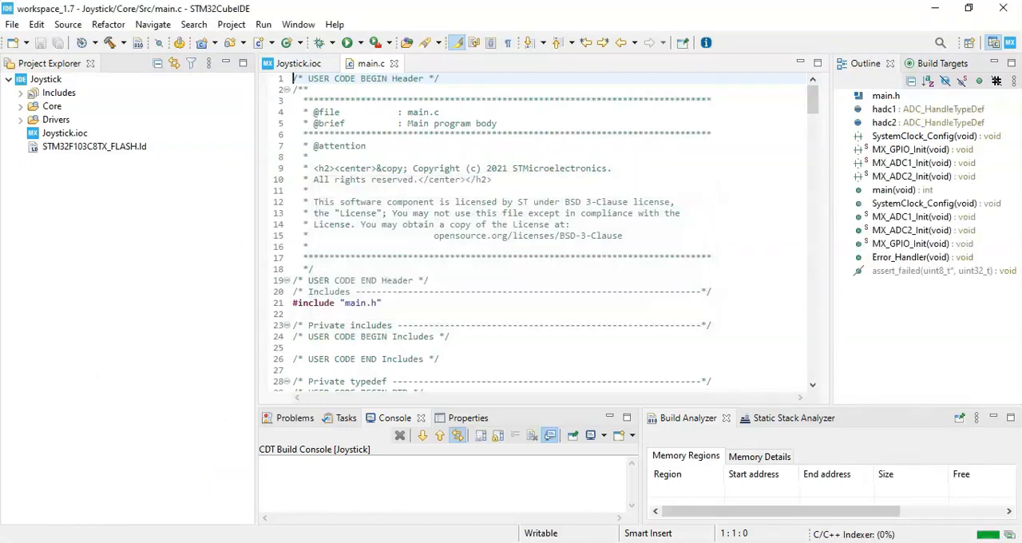
Declare uint16_t readValueX and readValueY under USER CODE BEGIN PV in main.c.
left_click(358, 336)
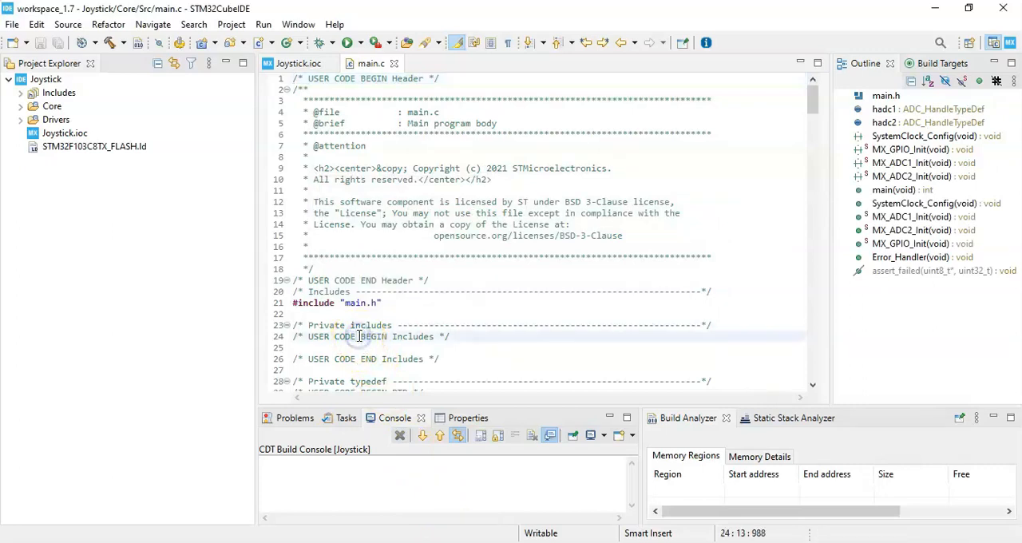
scroll("down", 3)
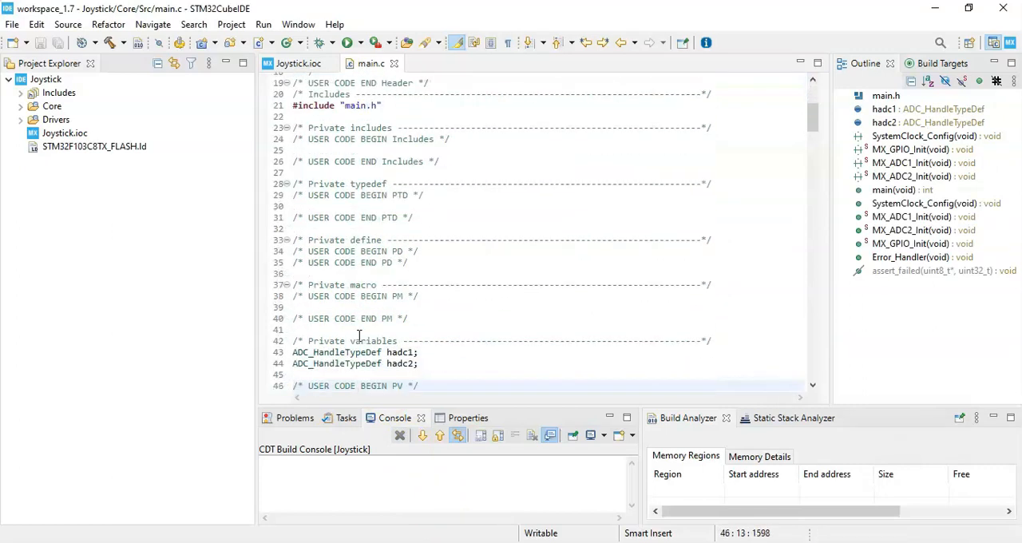
scroll("down", 3)
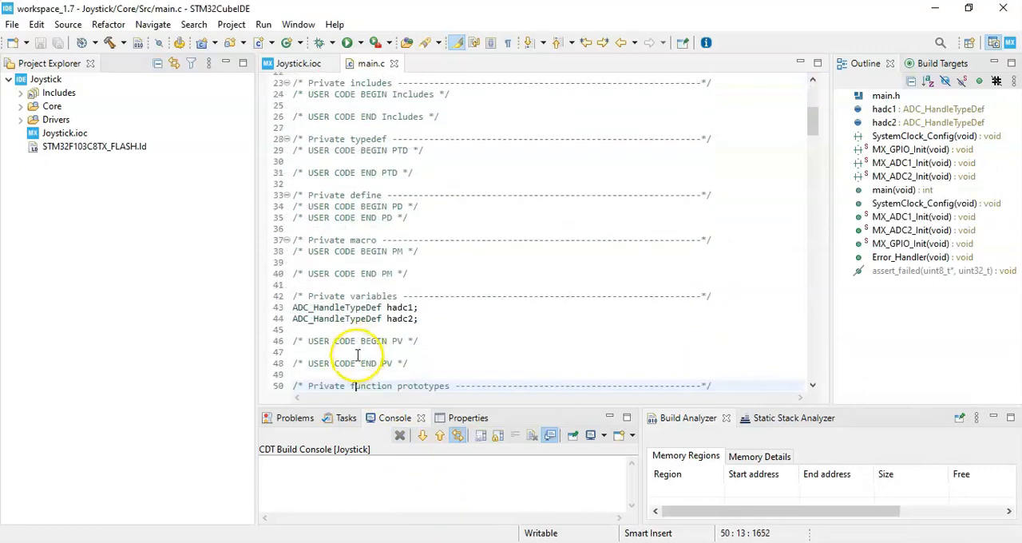
type("uint16_t readValueX;")
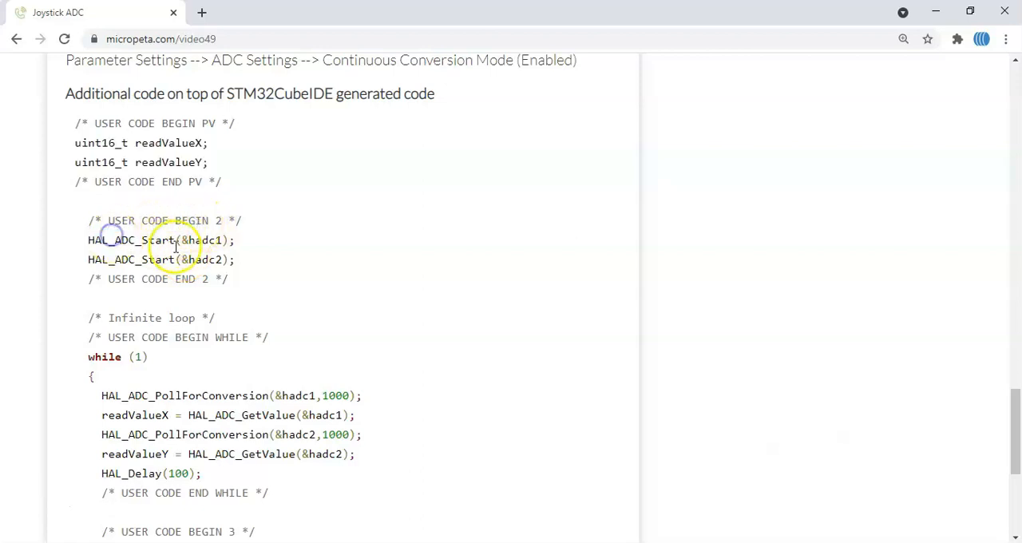
double_click(157, 239)
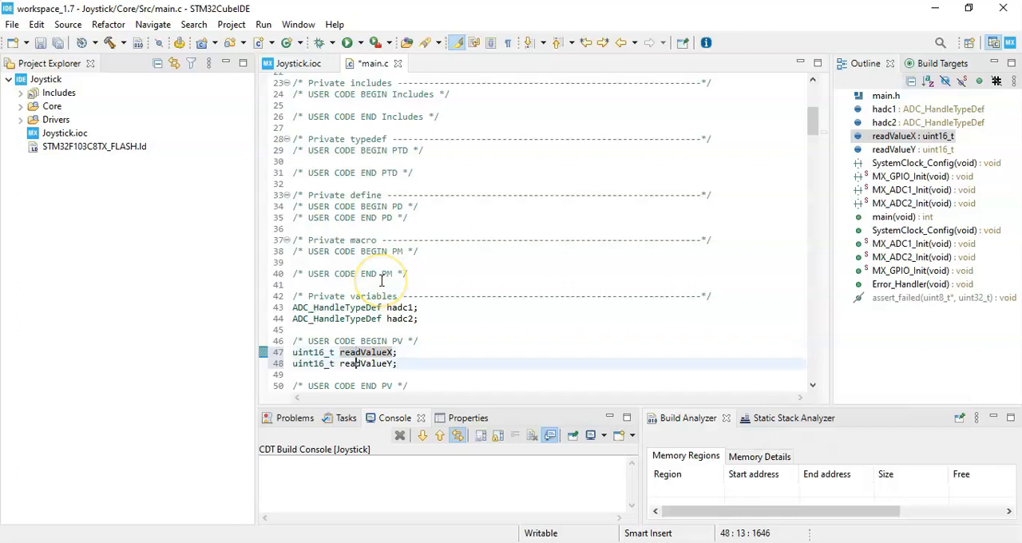
scroll("down", 3)
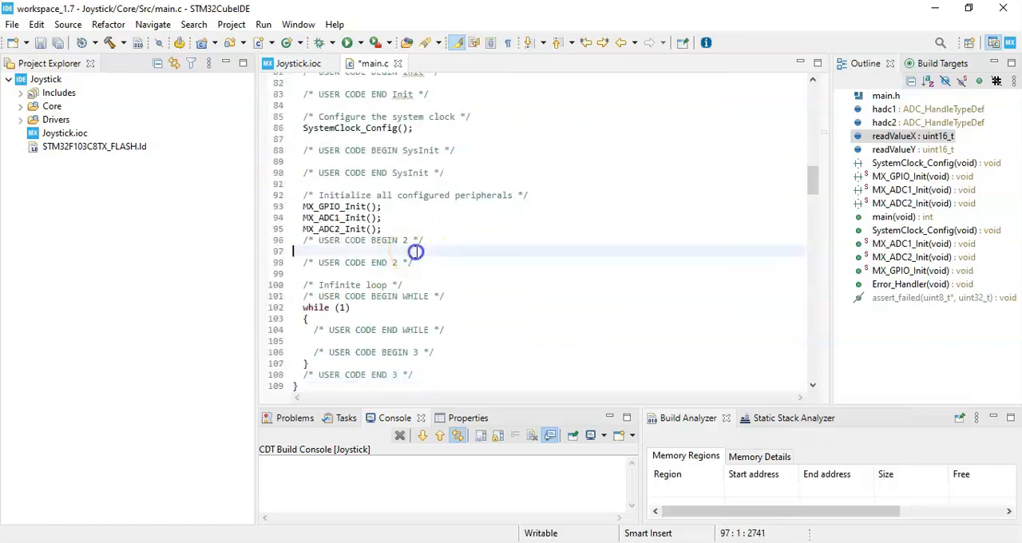
Add HAL_ADC_Start for hadc1 and hadc2, then copy the PollForConversion/GetValue/HAL_Delay loop lines.
type("HAL_ADC_Start(&hadc1);")
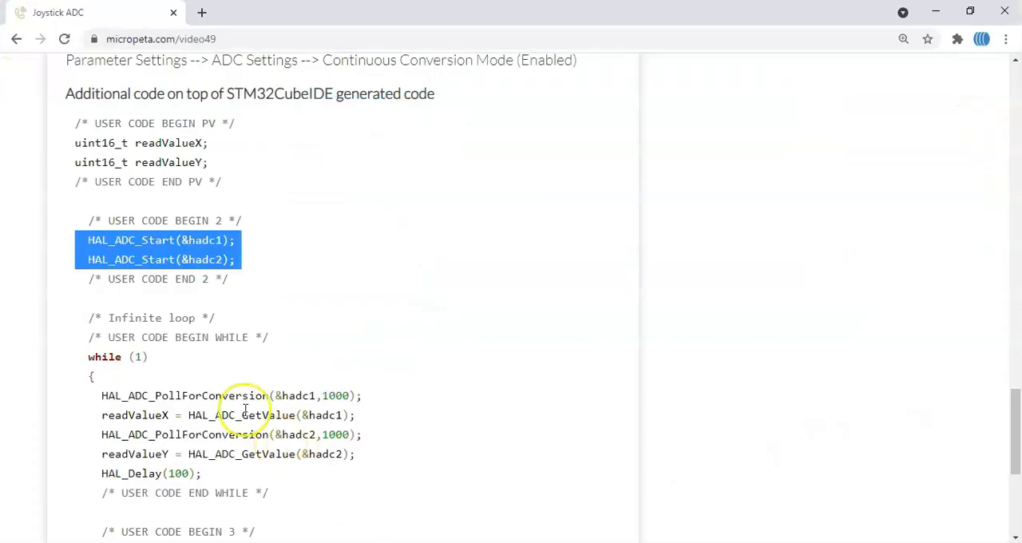
double_click(185, 396)
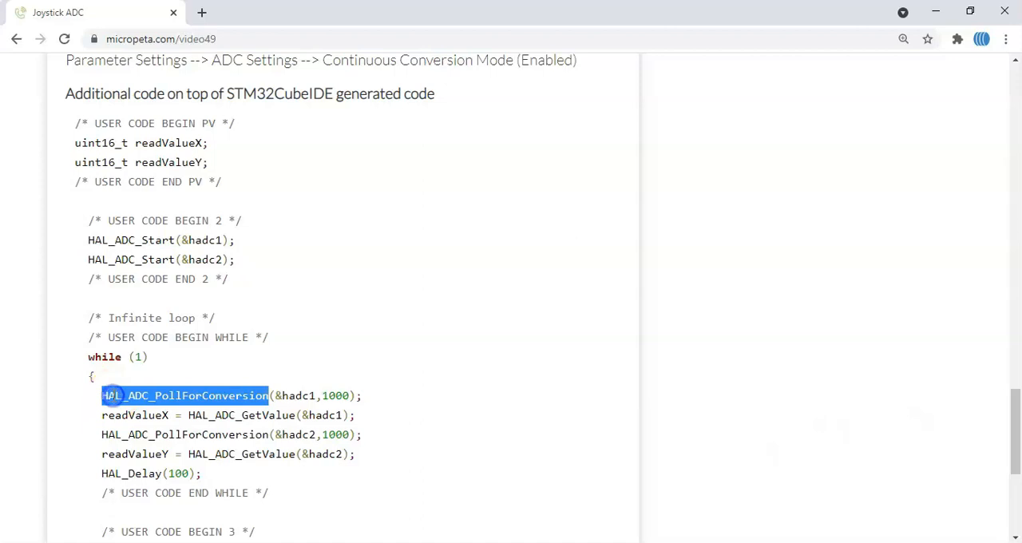
left_click_drag(102, 396, 206, 472)
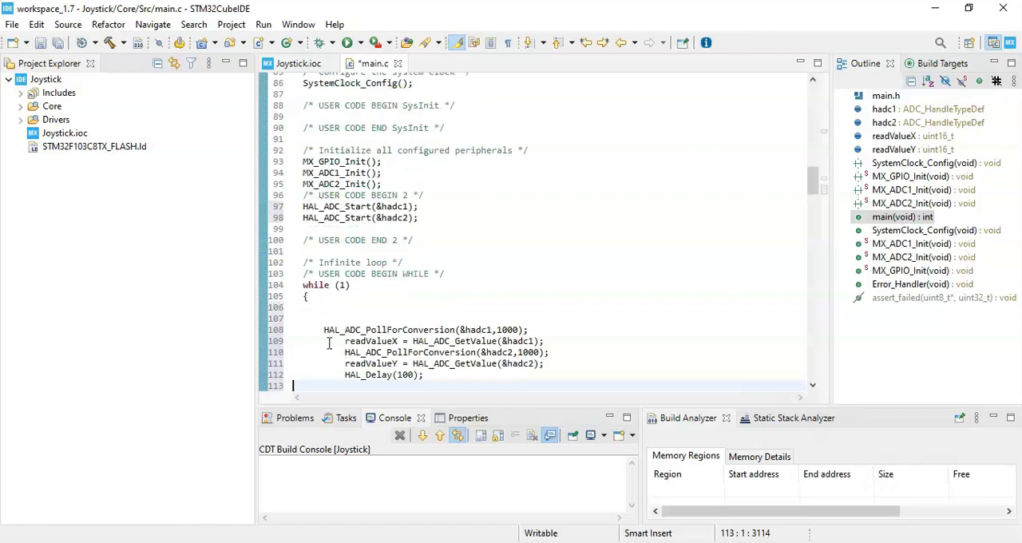
mouse_move(399, 329)
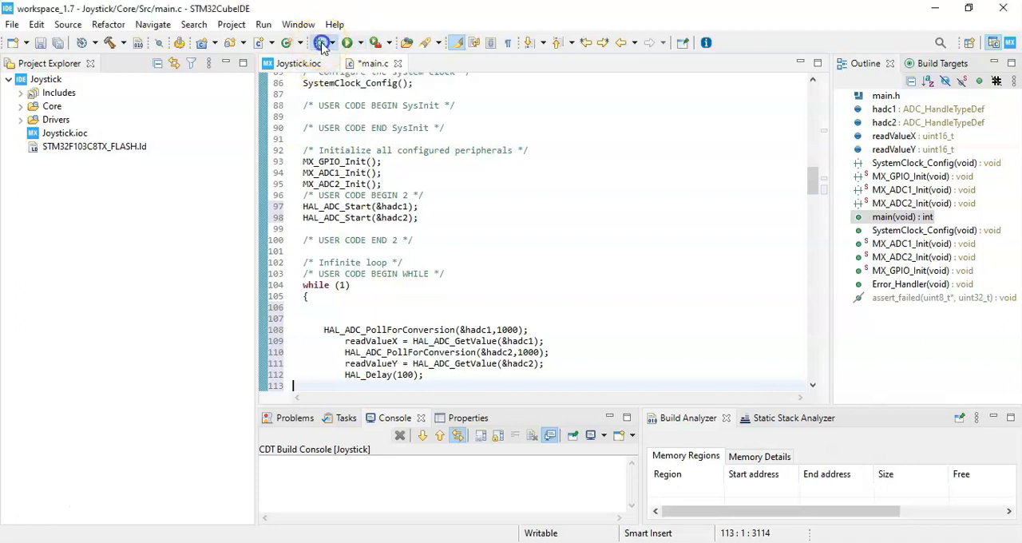
Start a Debug launch and choose the ST-LINK (OpenOCD) probe with generator options shown.
left_click(321, 41)
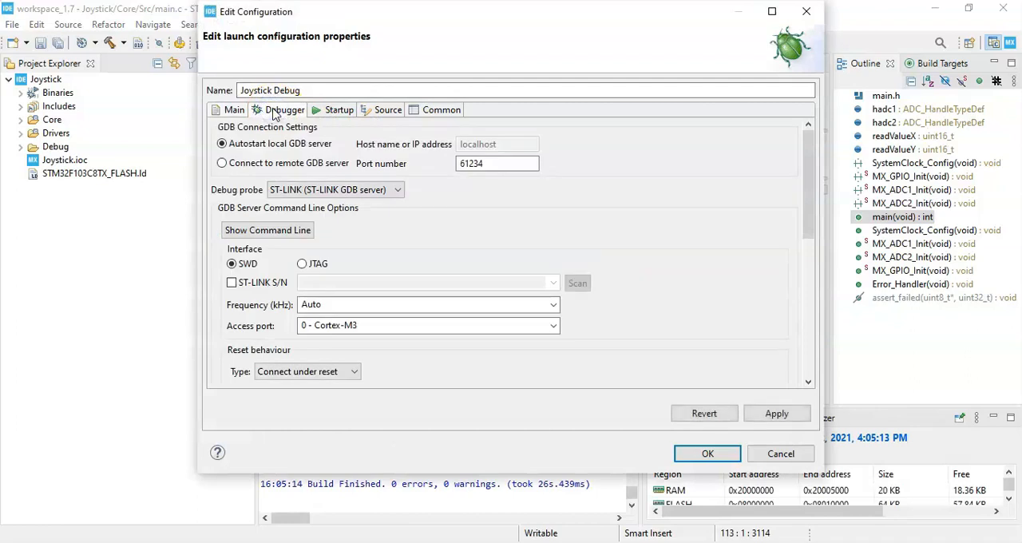
left_click(396, 189)
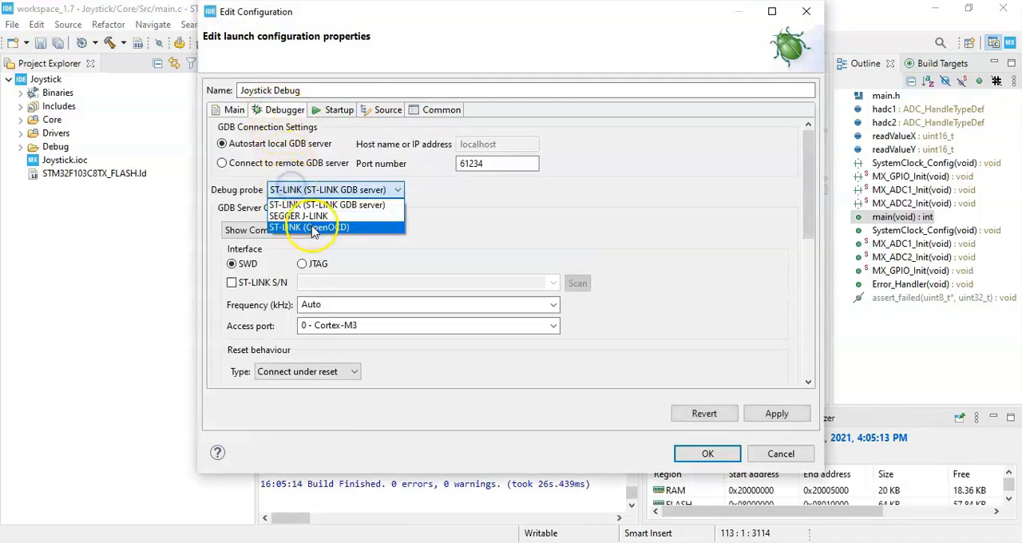
left_click(311, 227)
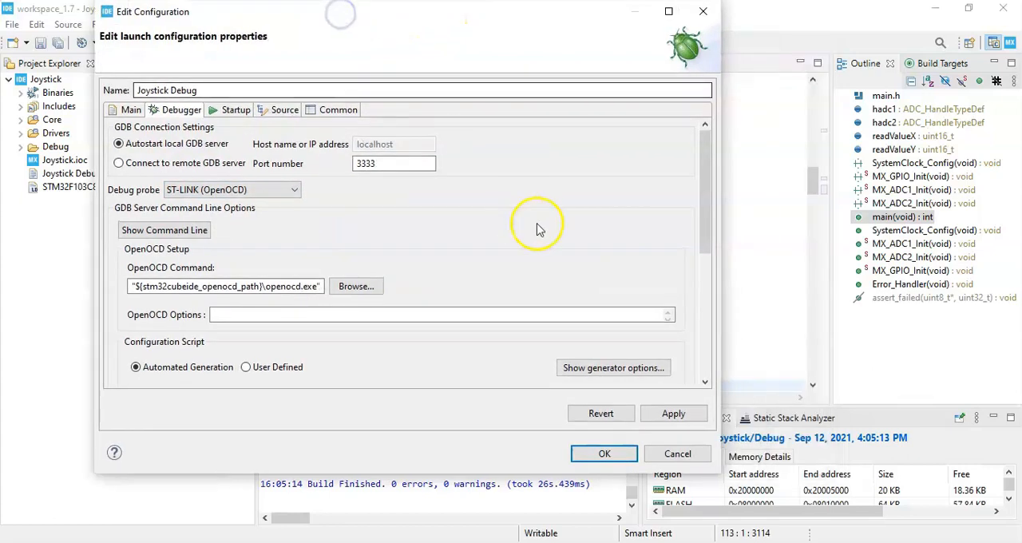
left_click(613, 367)
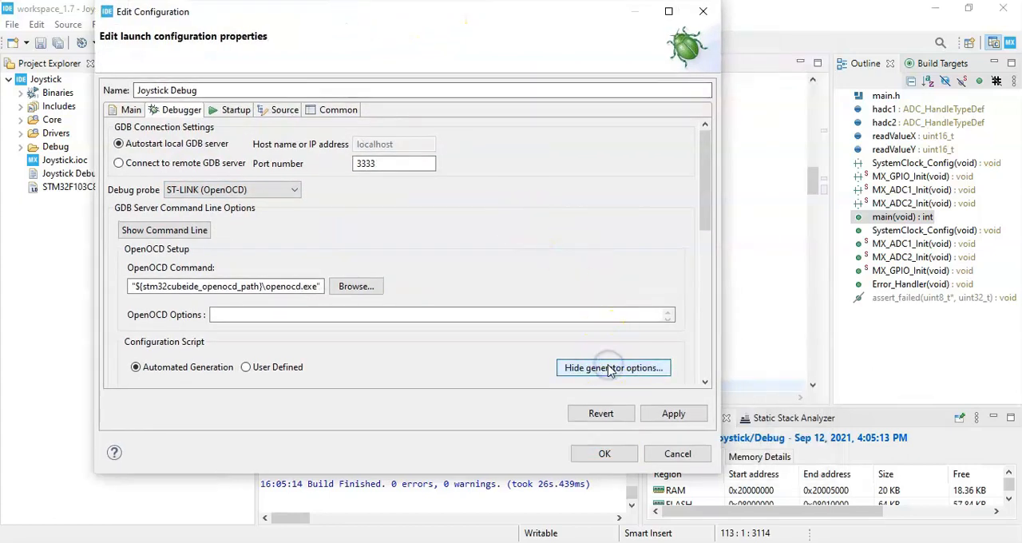
left_click(613, 367)
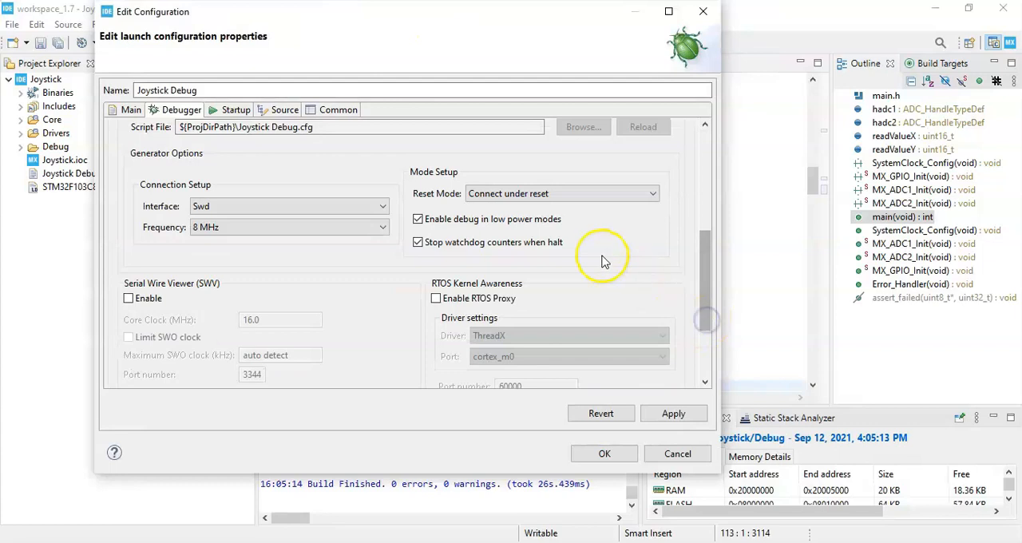
Set Reset Mode to Software system reset, apply the configuration and confirm the launch.
left_click(652, 193)
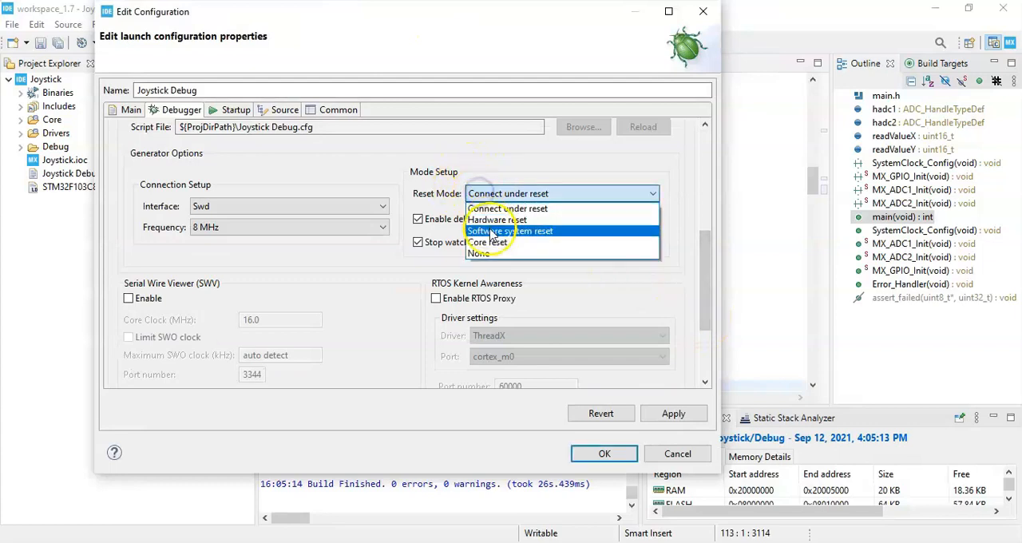
left_click(508, 230)
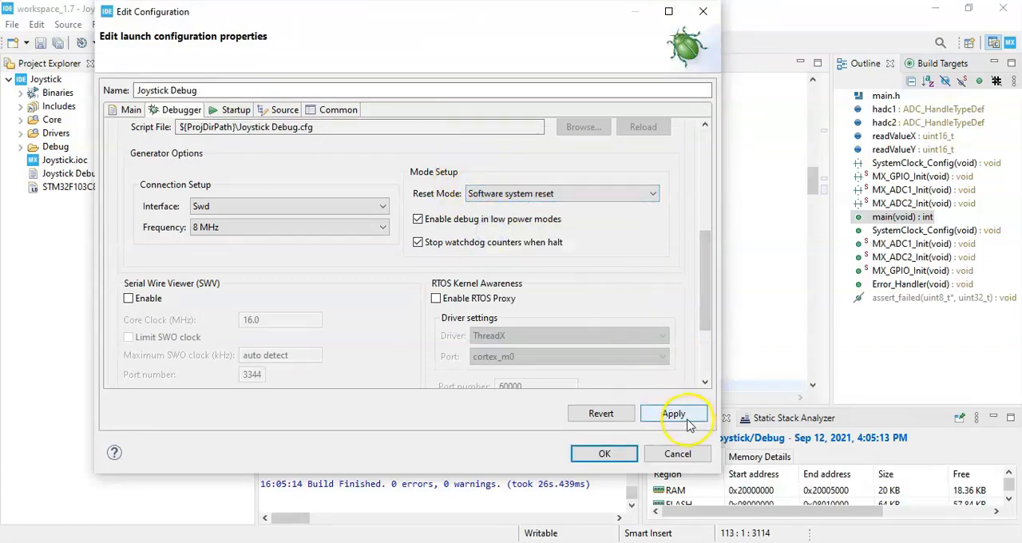
left_click(673, 412)
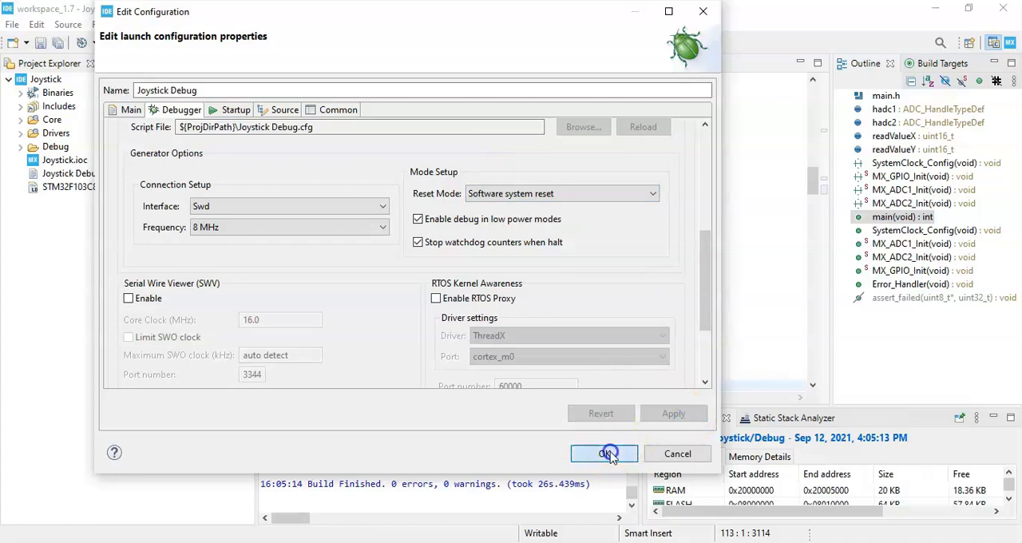
left_click(603, 454)
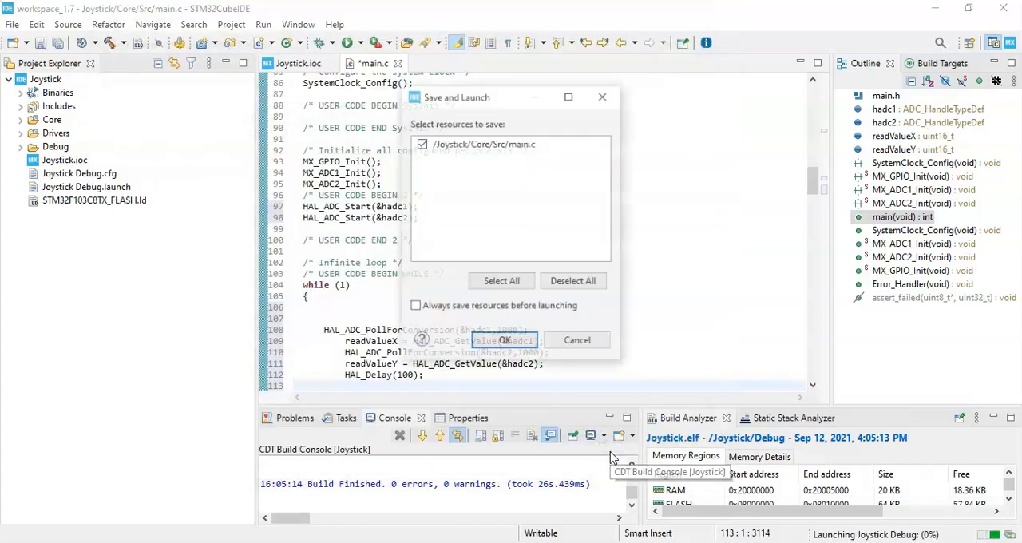
Save main.c to launch the session and add readValueX and readValueY as Live Expressions showing 0.
left_click(504, 340)
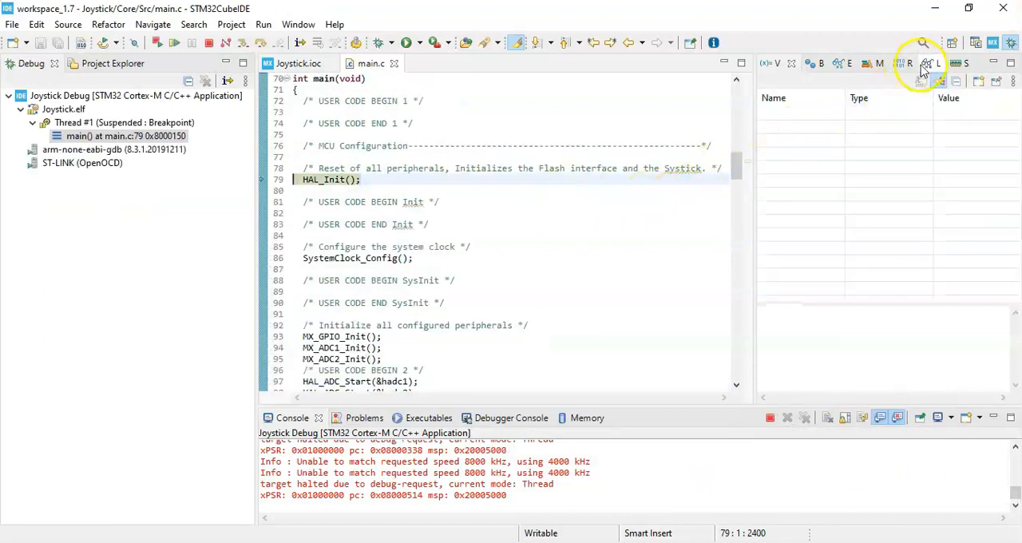
mouse_move(929, 64)
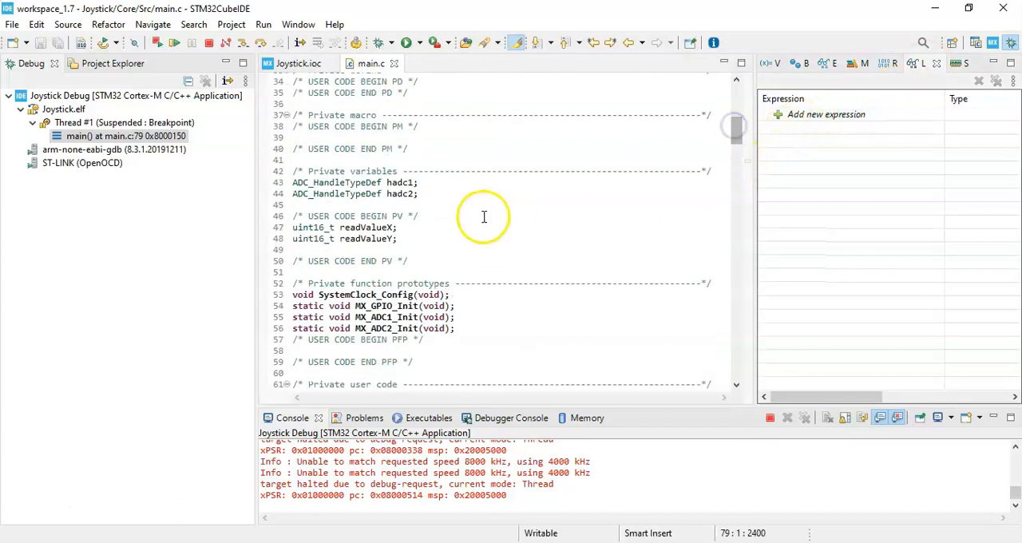
double_click(367, 227)
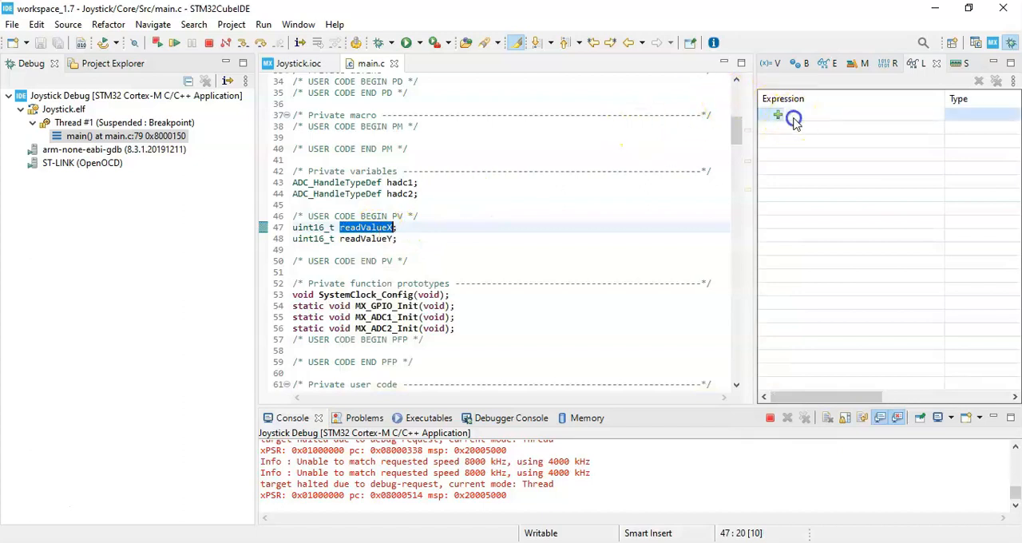
left_click(778, 115)
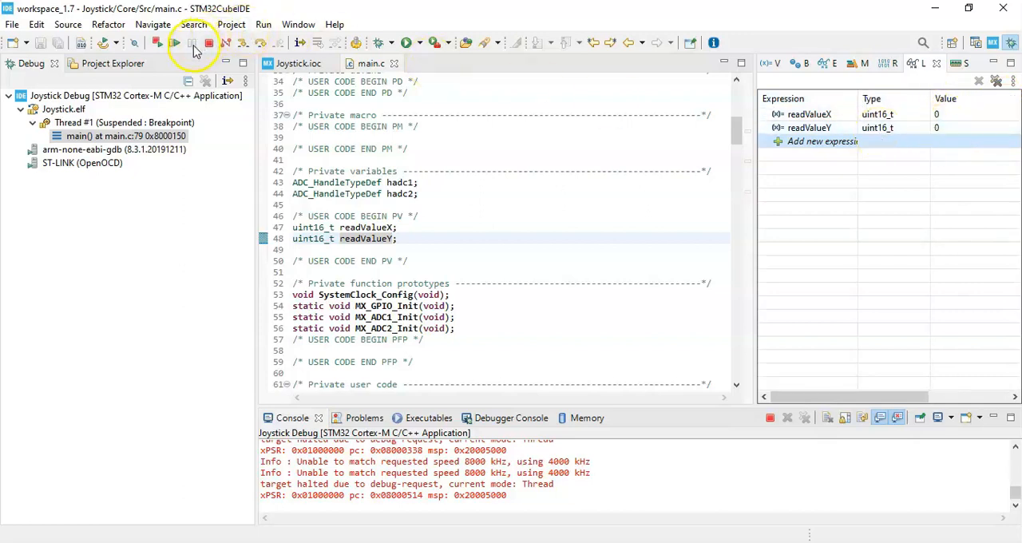
mouse_move(176, 46)
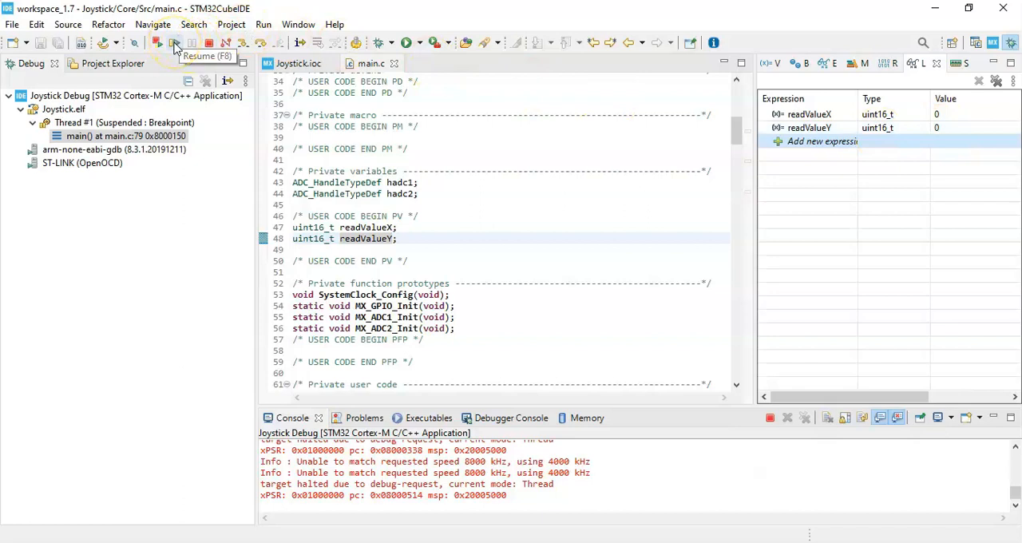
Resume the program so readValueX and readValueY update live around 1975–1979.
left_click(158, 41)
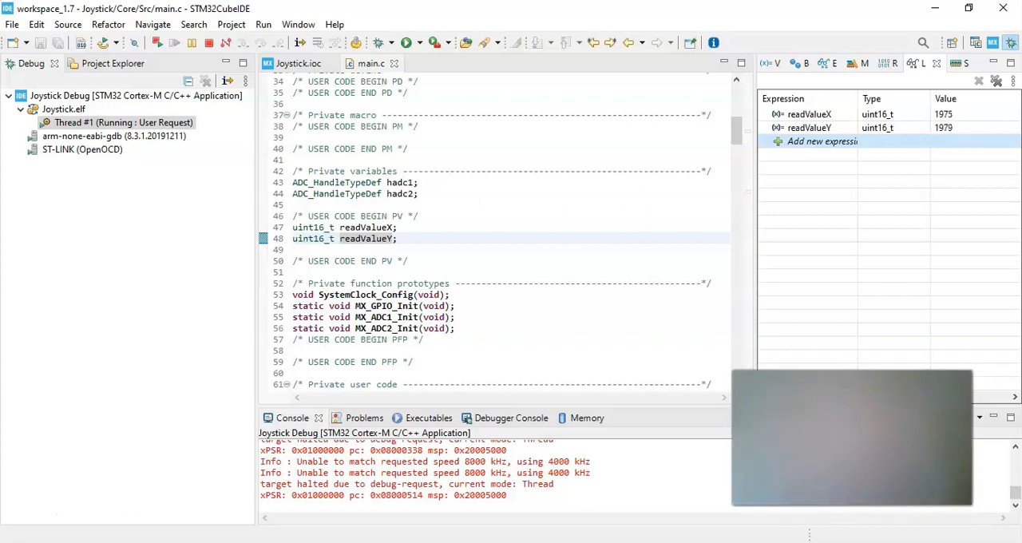
mouse_move(636, 533)
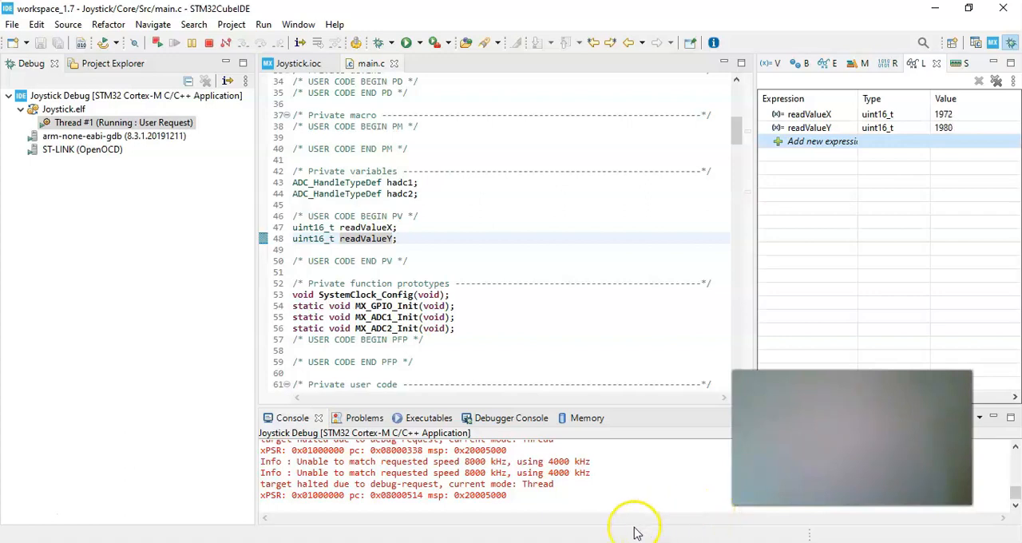